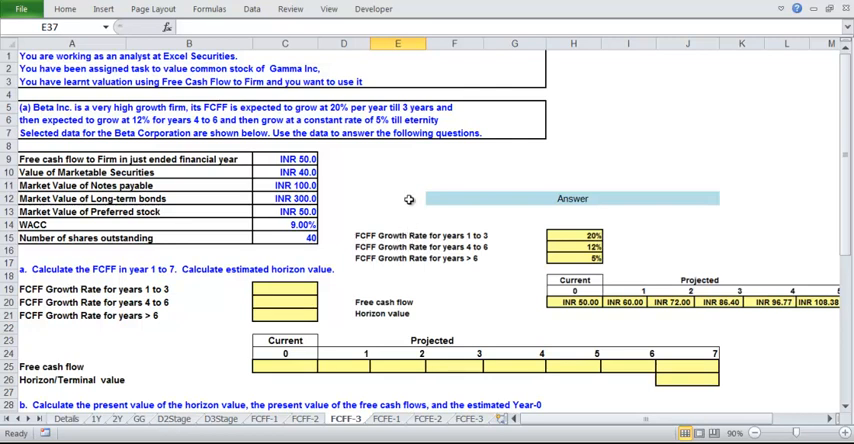
pyautogui.moveTo(408, 197)
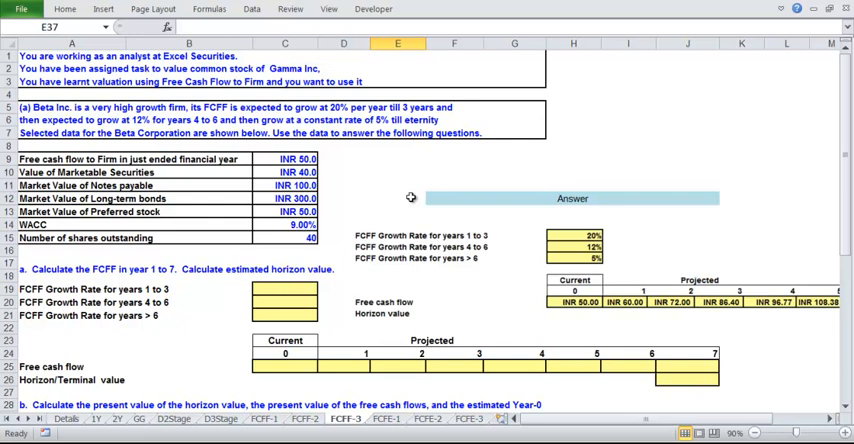
pyautogui.moveTo(411, 196)
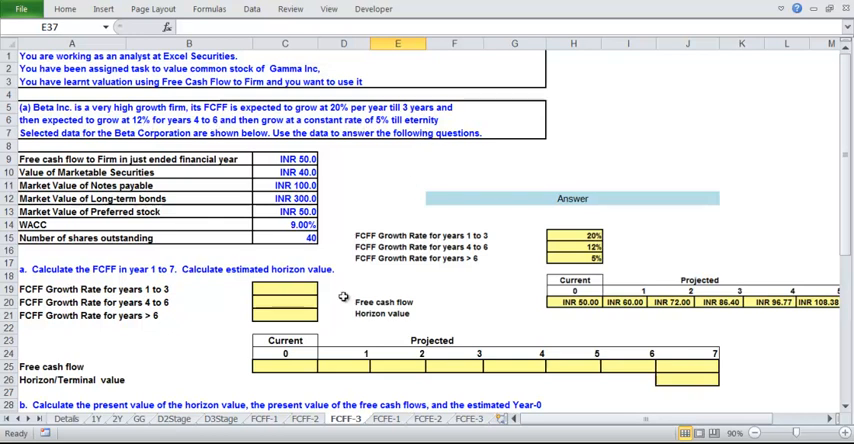
# Enter growth rates 20%, 12%, 5% in C19:C21 and link current FCF INR 50.00 to C9.
pyautogui.write('20%')
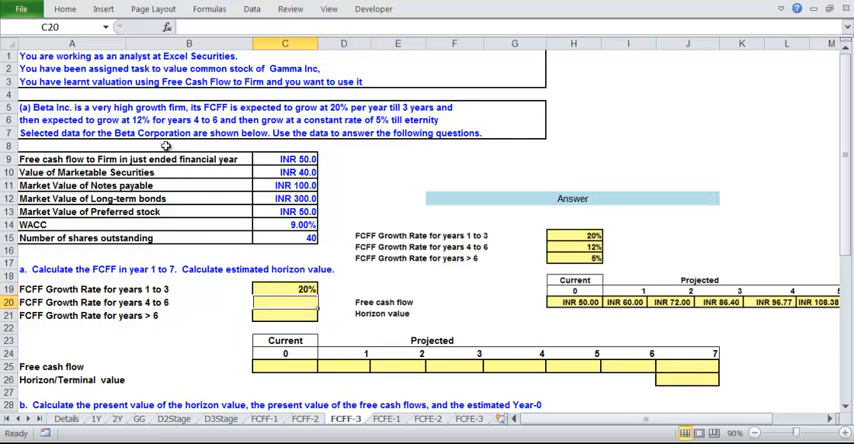
pyautogui.write('1%')
pyautogui.click(285, 315)
pyautogui.write('5')
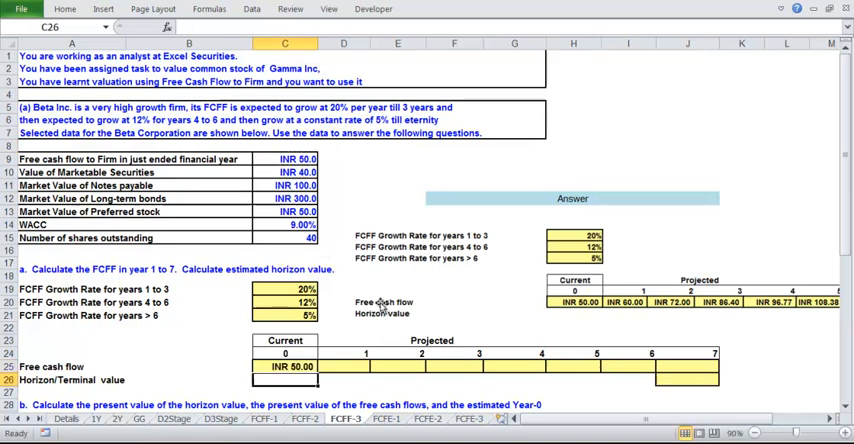
# Fill D25:J25 with prior-year cash flow times (1+growth rate), ending at INR 127.46.
pyautogui.moveTo(343, 366); pyautogui.dragTo(600, 366)
pyautogui.write('=I25')
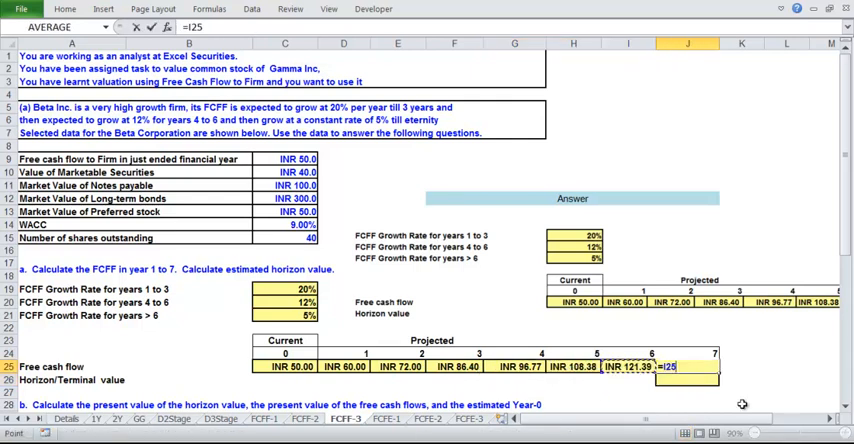
pyautogui.write('*(1+')
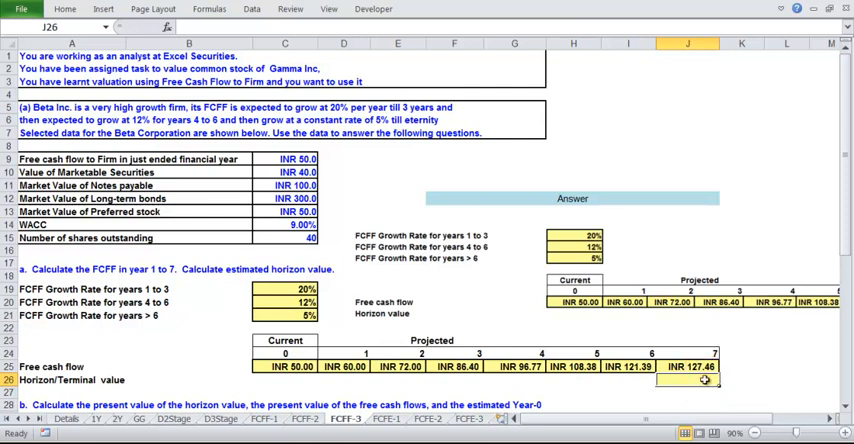
# Enter =J25*(1+C21)/(C14-C21) in J26 for horizon value INR 3,345.70.
pyautogui.write('=J25')
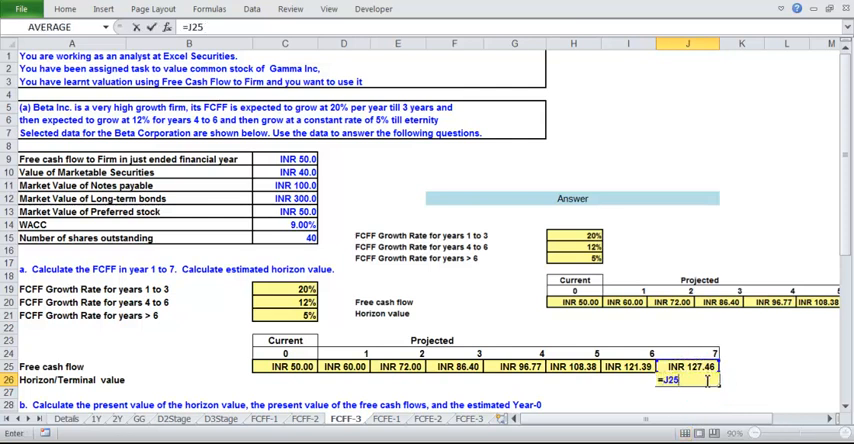
pyautogui.write('*(1+C21)/(')
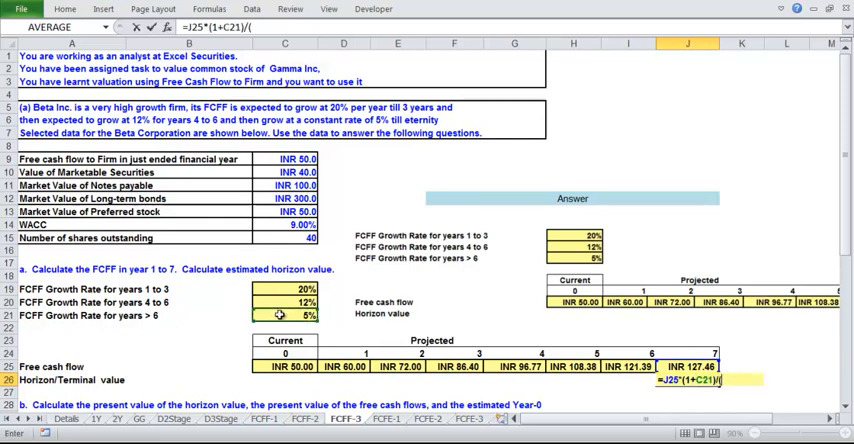
pyautogui.click(283, 224)
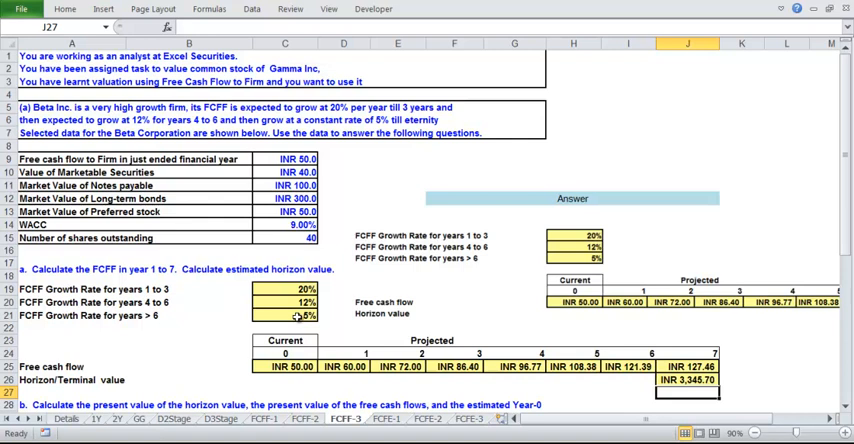
pyautogui.scroll(-3)
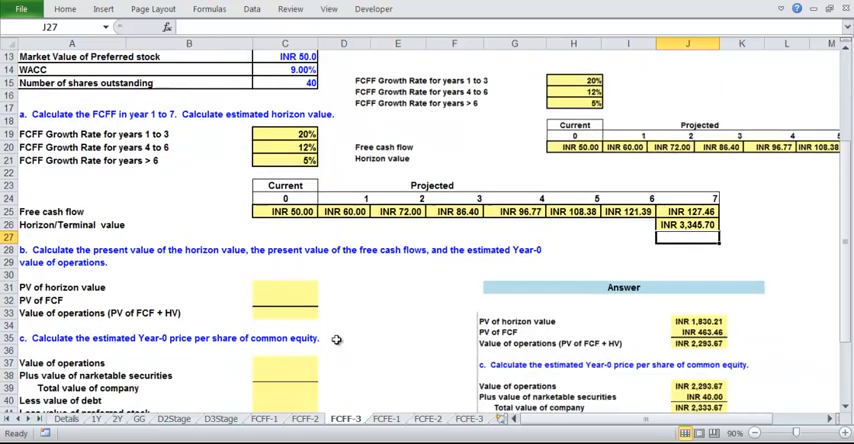
# Compute PV of horizon value =J26/(1+C14)^7, PV of FCF via NPV, and value of operations INR 2,293.67.
pyautogui.scroll(-3)
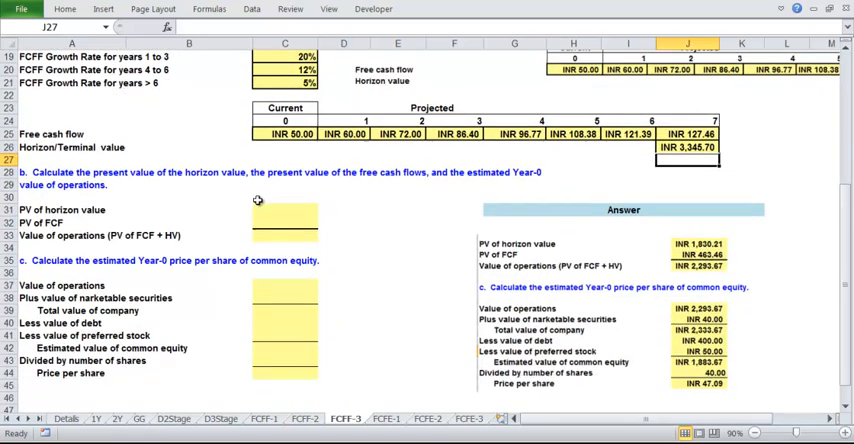
pyautogui.click(285, 209)
pyautogui.write('=J26/(1+C14')
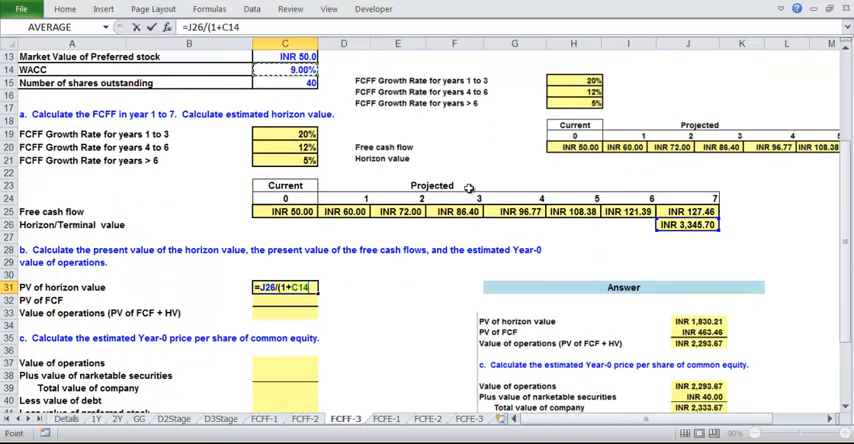
pyautogui.write(')^')
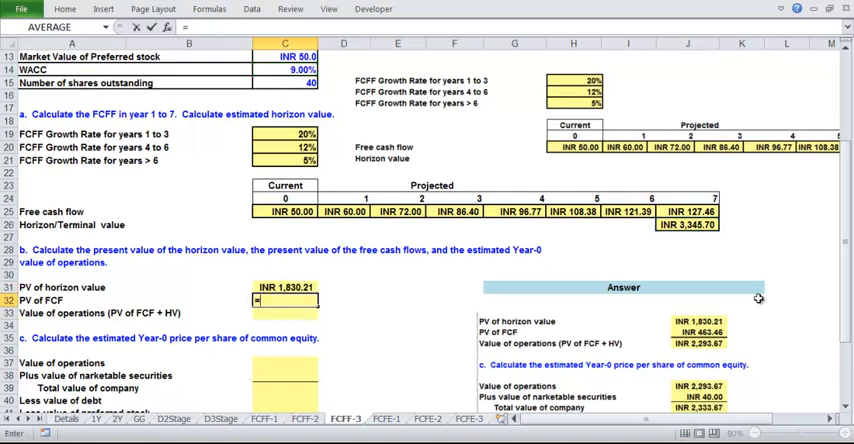
pyautogui.write('=npv')
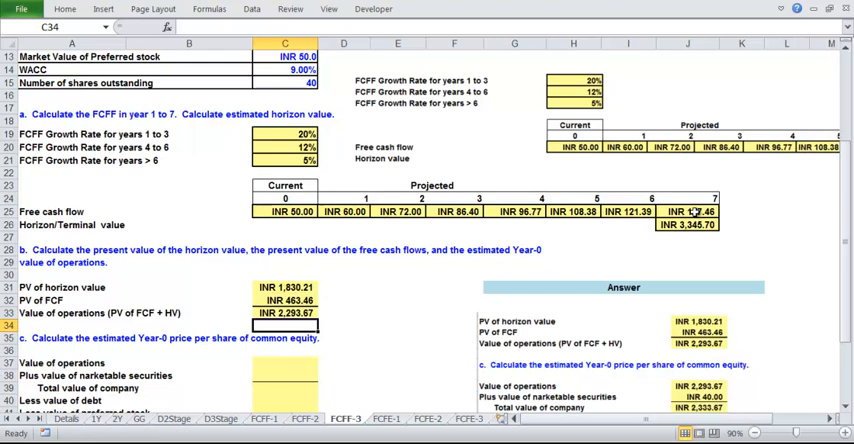
# Link value of operations =C33 and marketable securities =C10 into C37:C38.
pyautogui.click(284, 350)
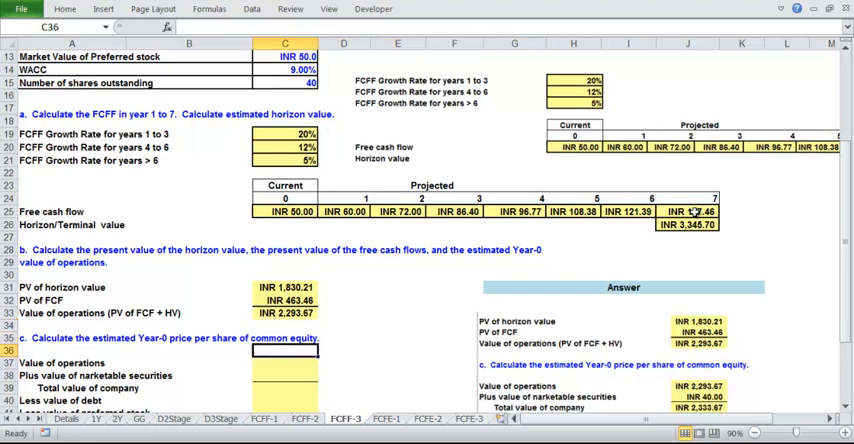
pyautogui.write('INR 2293.67')
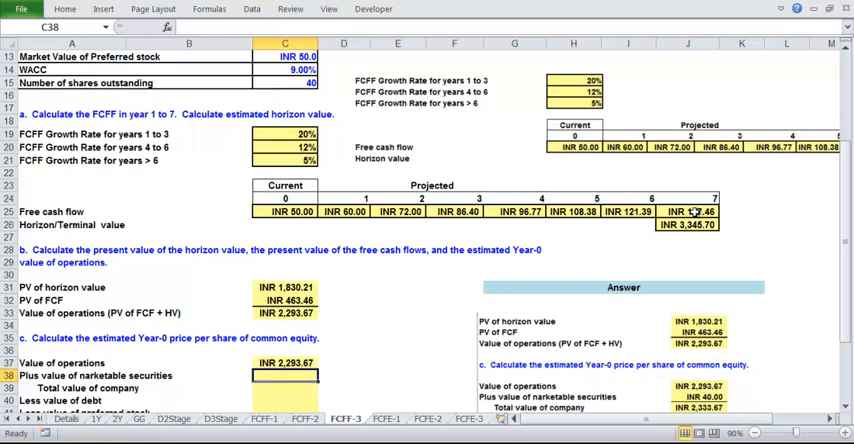
pyautogui.write('=')
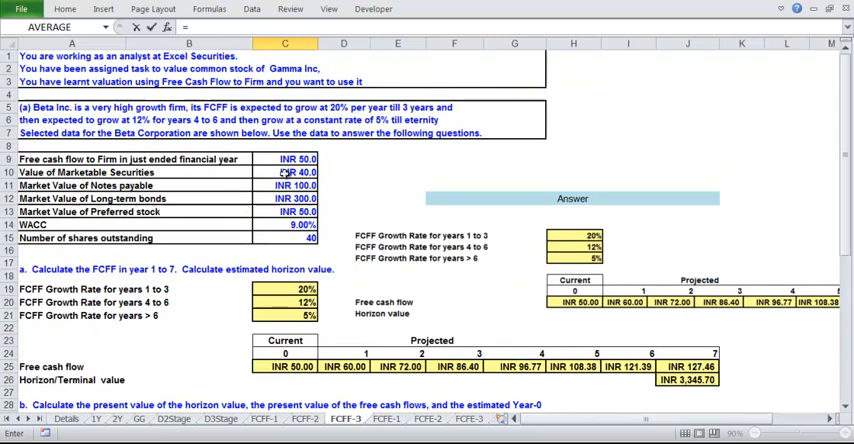
pyautogui.scroll(-3)
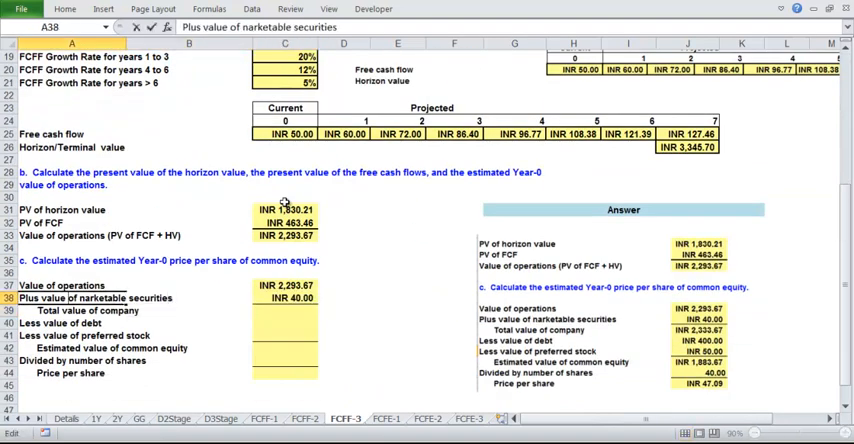
# Total company value =C37+C38, debt =C11+C12 and preferred stock =C13 in C39:C41.
pyautogui.click(188, 310)
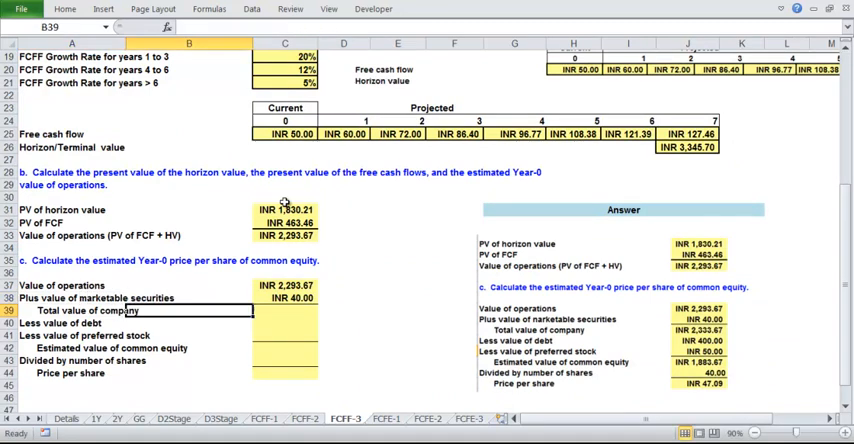
pyautogui.write('=C37+C38')
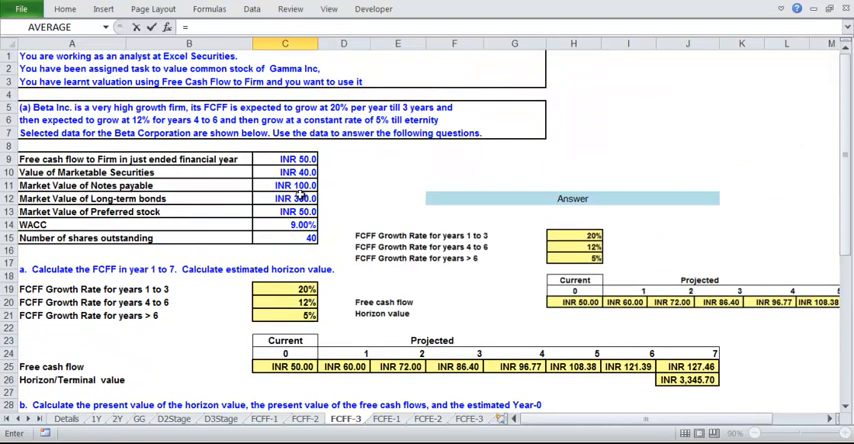
pyautogui.click(285, 185)
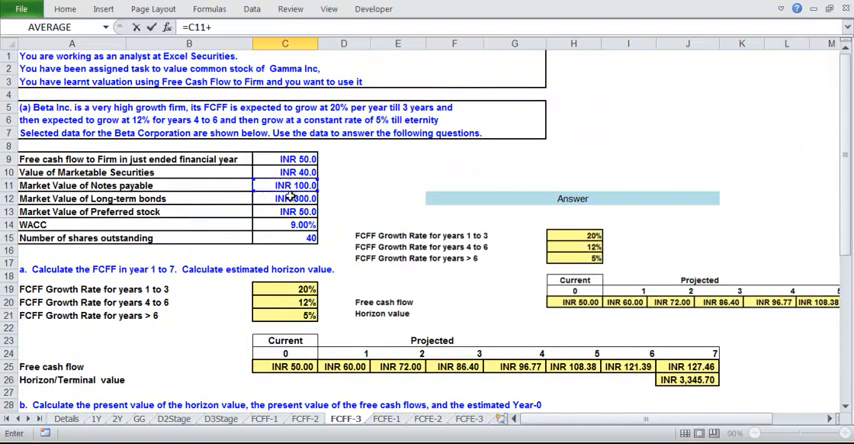
pyautogui.scroll(-3)
pyautogui.write('=C39-')
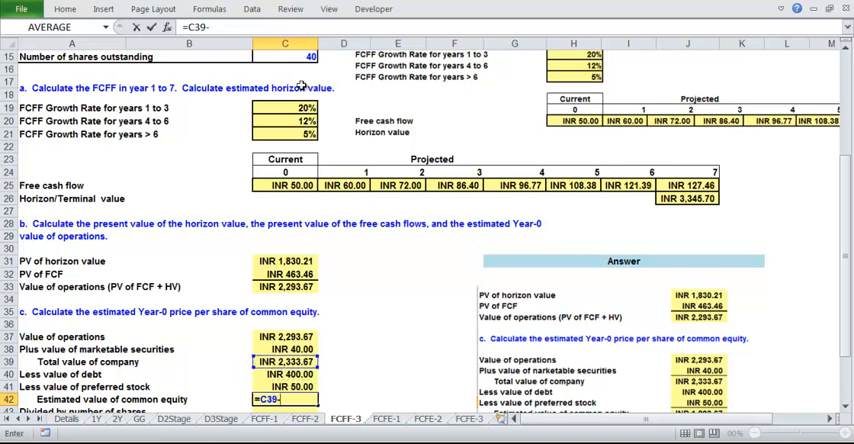
# Confirm common equity =C39-C40-C41 (INR 1,883.67), enter 40 shares =C15, start price per share =C42/C43.
pyautogui.press('Enter')
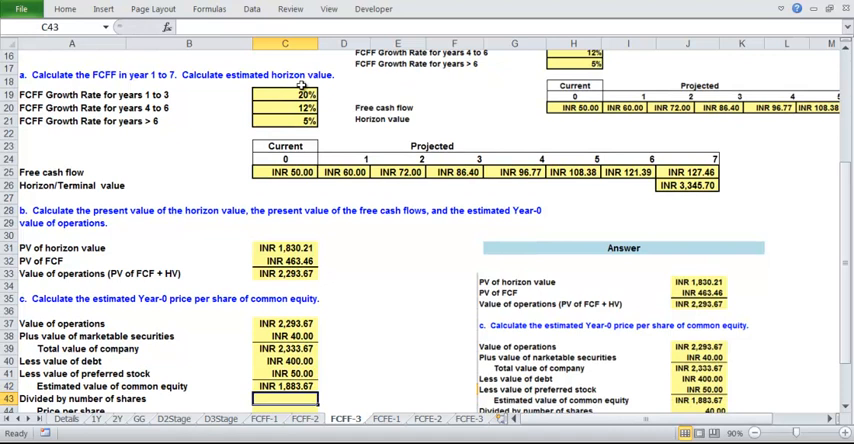
pyautogui.write('=')
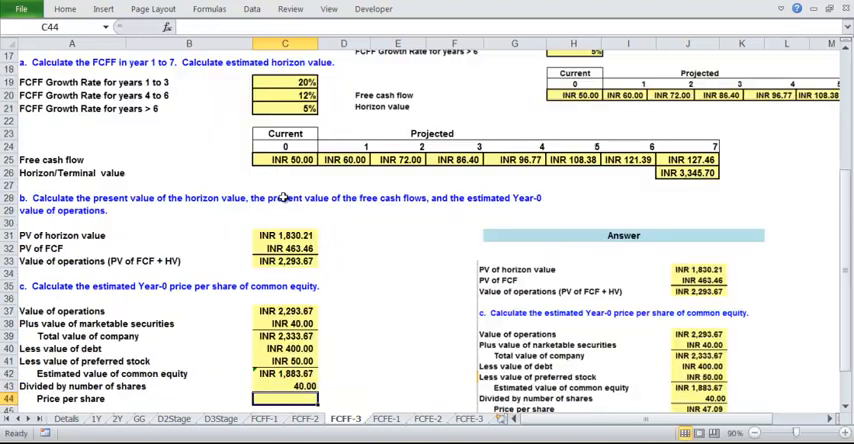
pyautogui.write('=C42')
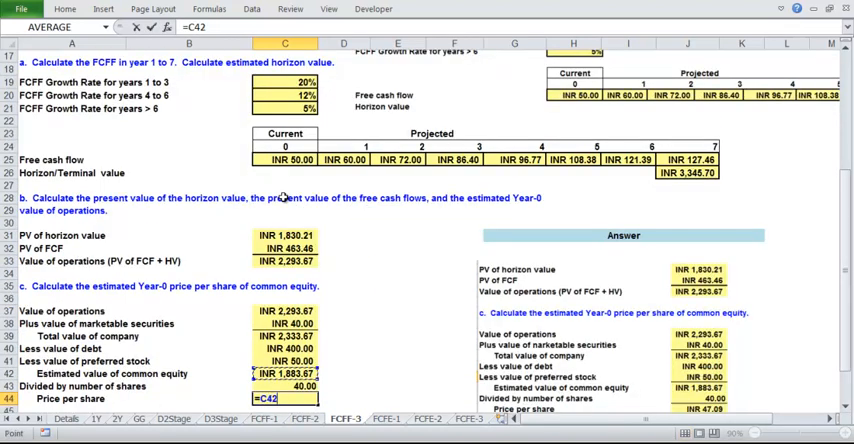